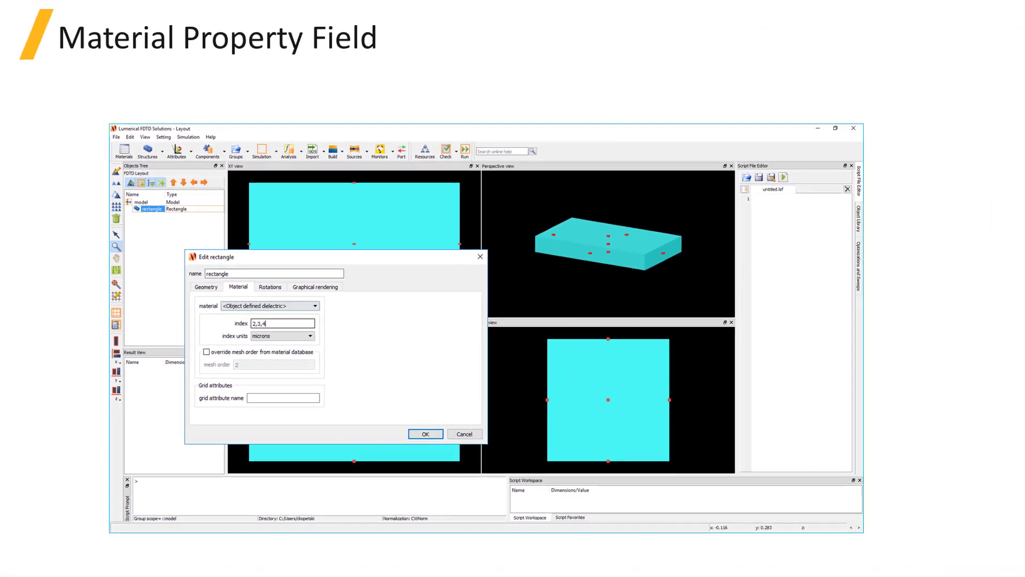
- Enter the rectangle's index as x;sin(y);3
type("x;sin(y);3")
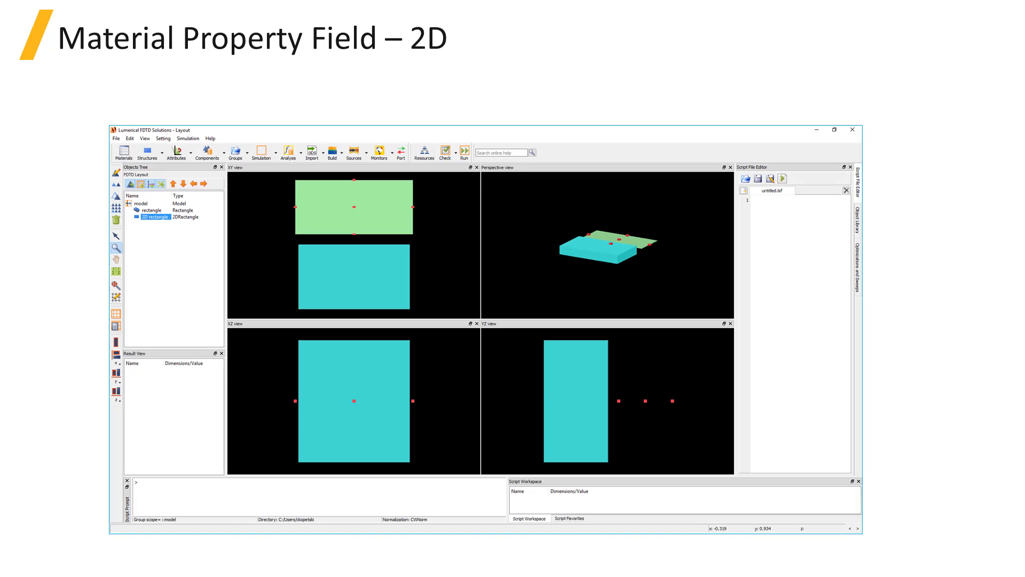
- Inspect the 2D rectangle's material settings, currently PEC
left_click(268, 309)
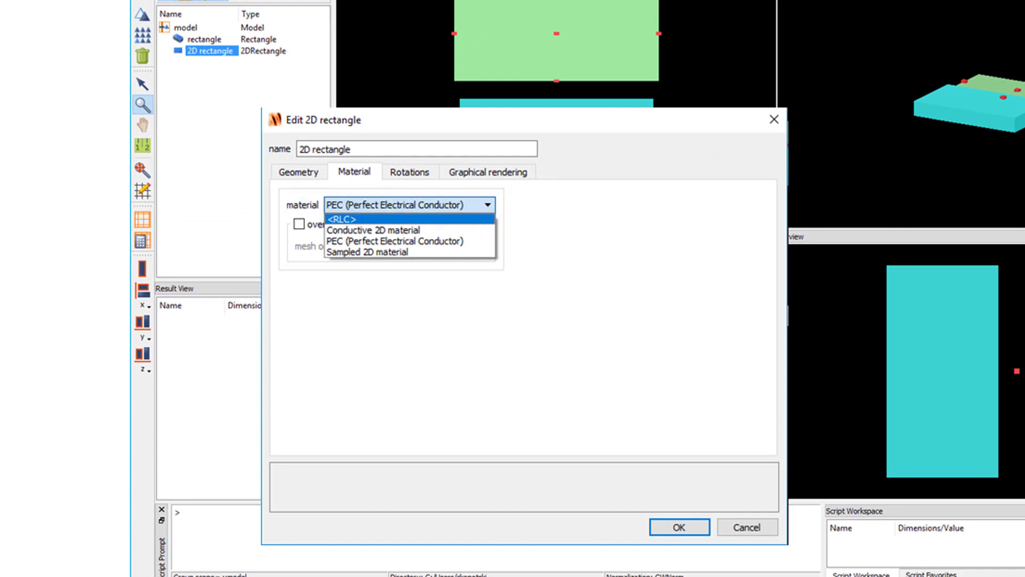
mouse_move(374, 230)
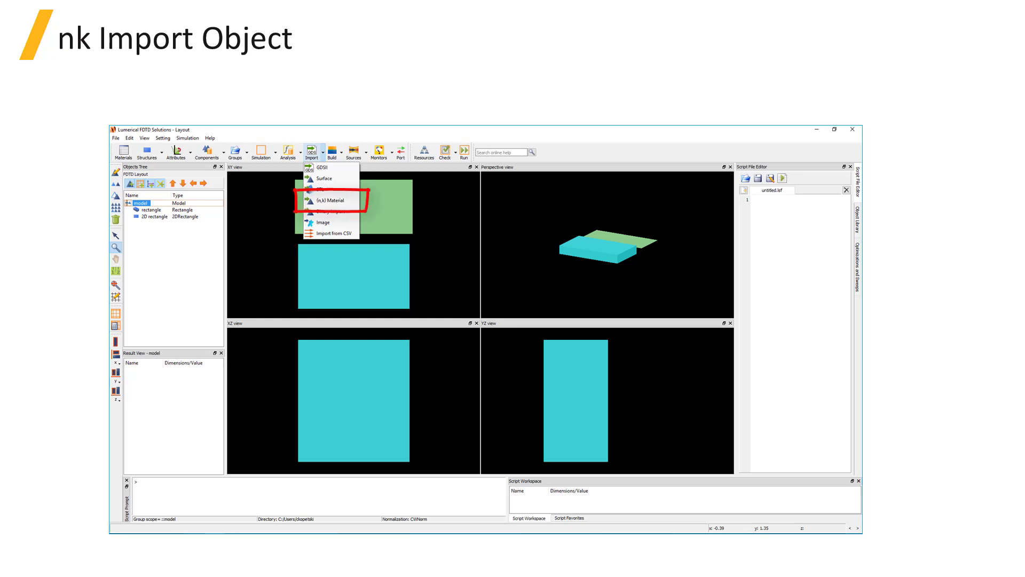
- Import an (n,k) material data file with a spatially varying index profile
left_click(329, 200)
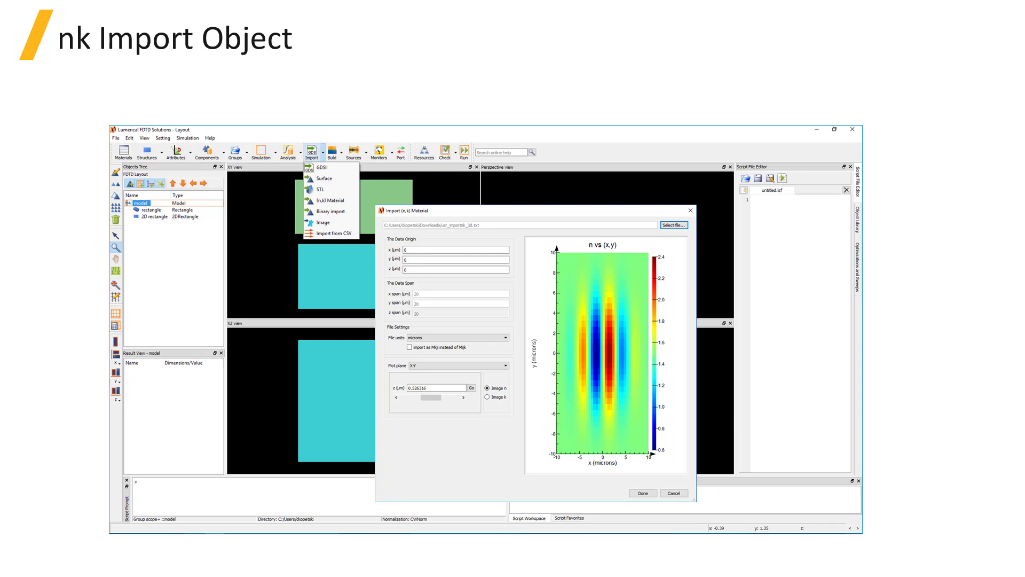
left_click(642, 493)
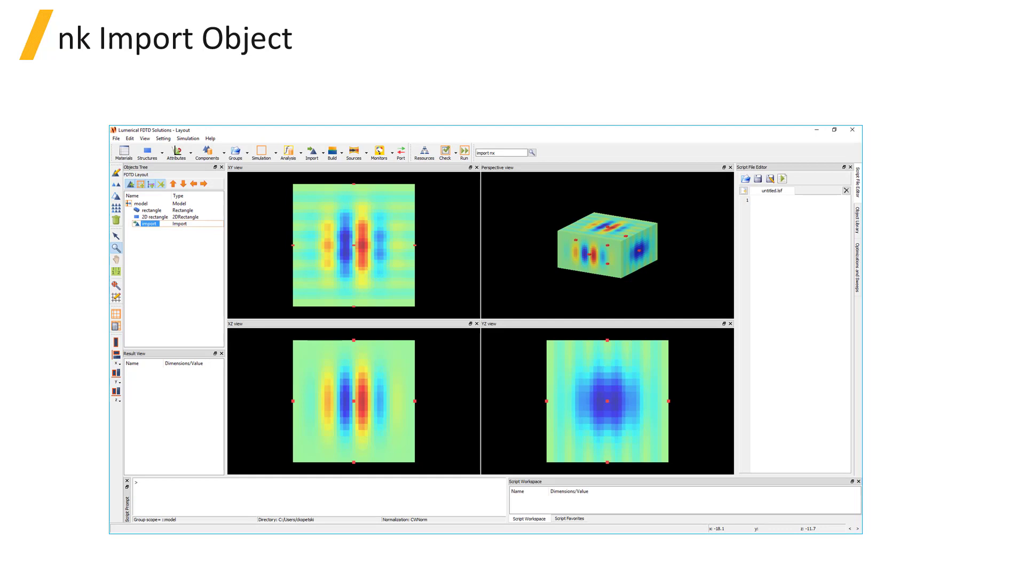